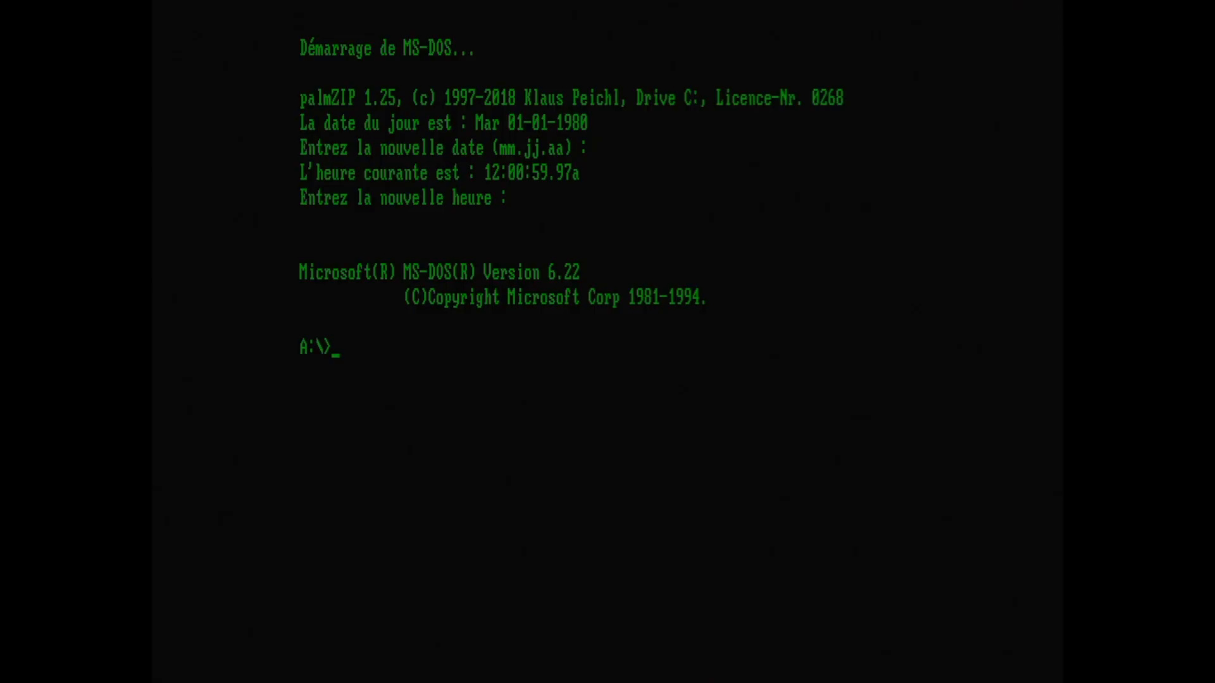
Clear the screen with cls so the A:\> prompt stands alone.
{"action": "type", "text": "cls"}
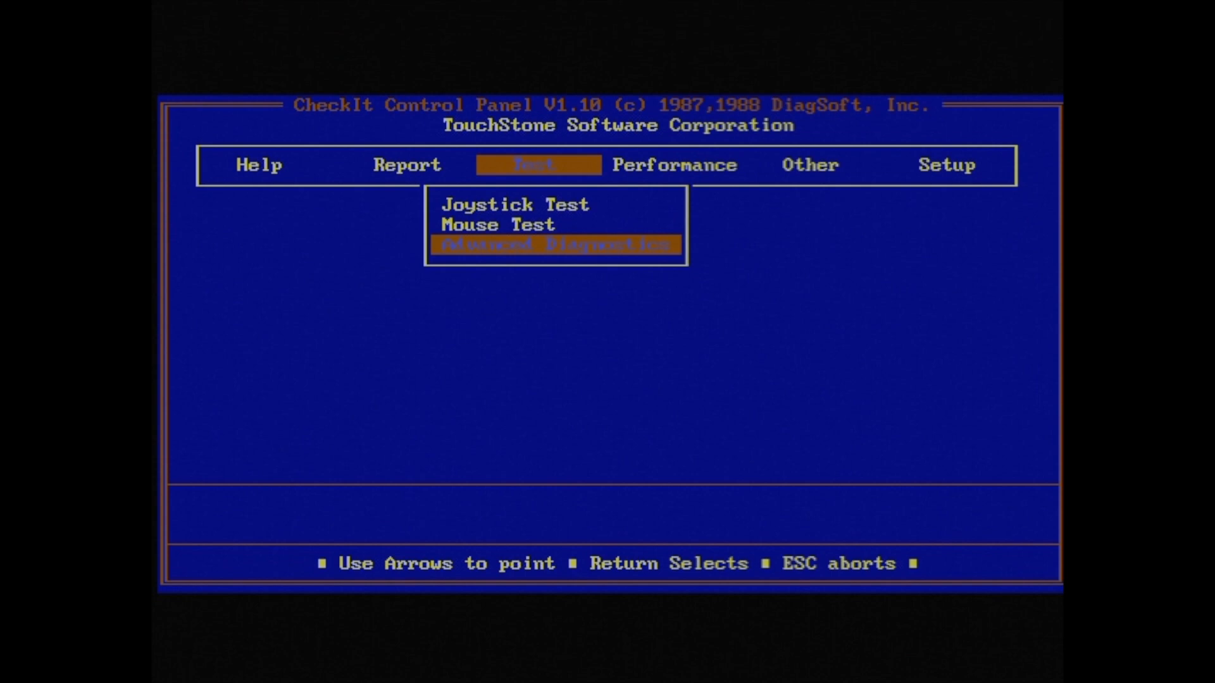
Show the System Hardware Configuration report listing the 80286, memory sizes and EGA adapter.
{"action": "left_click", "coordinate": [554, 244]}
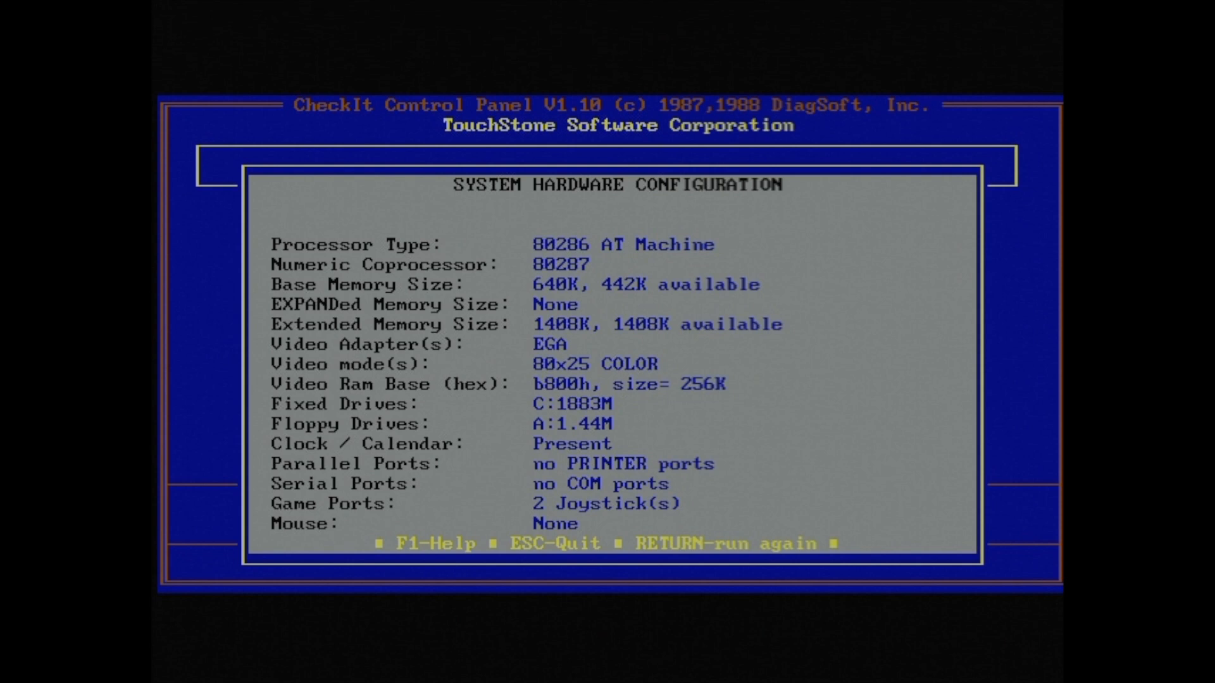